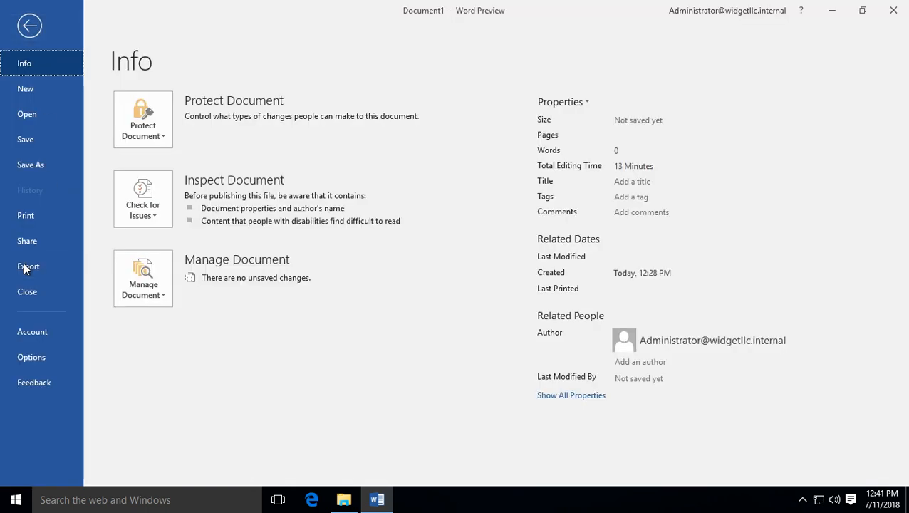
View the Account page showing Office Professional Plus 2019 Preview, then return to the blank document.
left_click(32, 331)
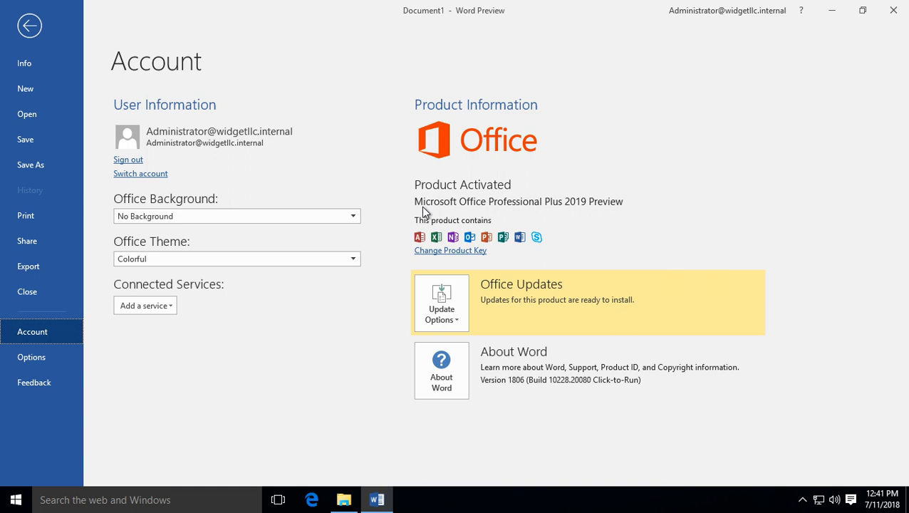
left_click(28, 26)
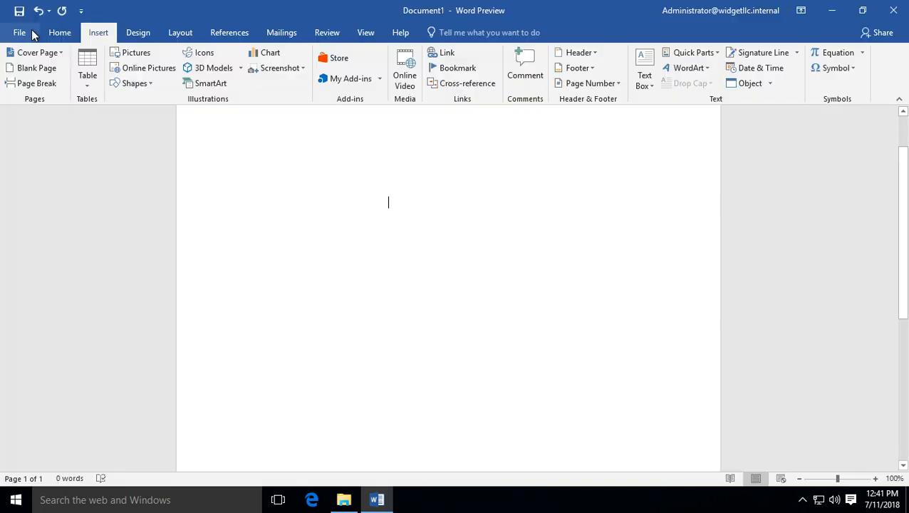
mouse_move(280, 147)
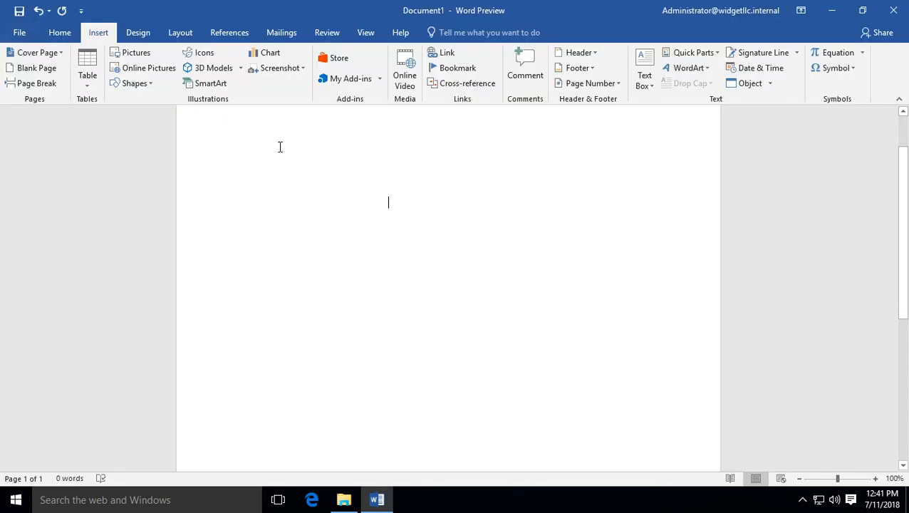
mouse_move(281, 69)
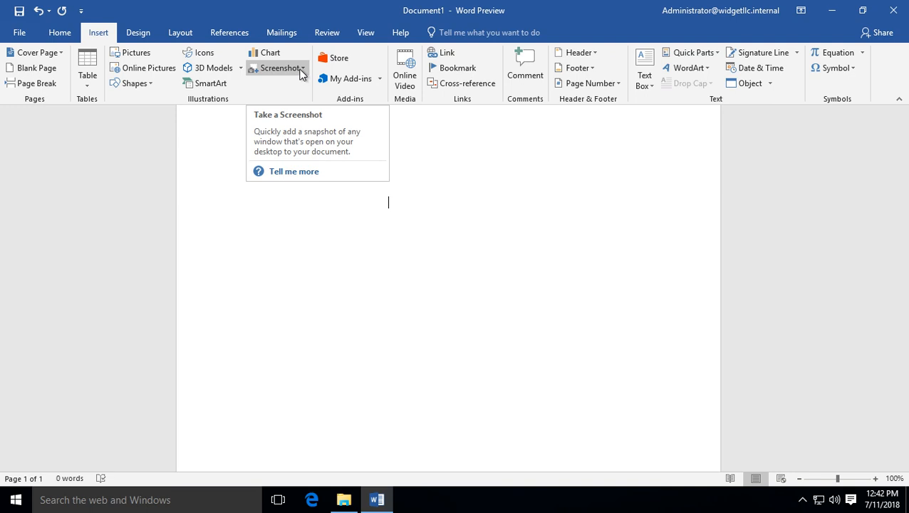
Start a Screen Clipping capture from the Screenshot options to grab the File Explorer window.
left_click(276, 68)
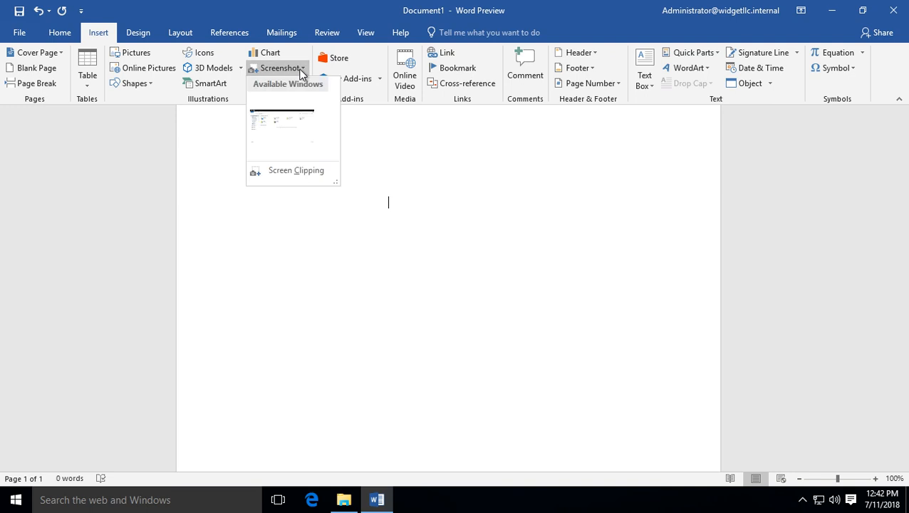
mouse_move(296, 174)
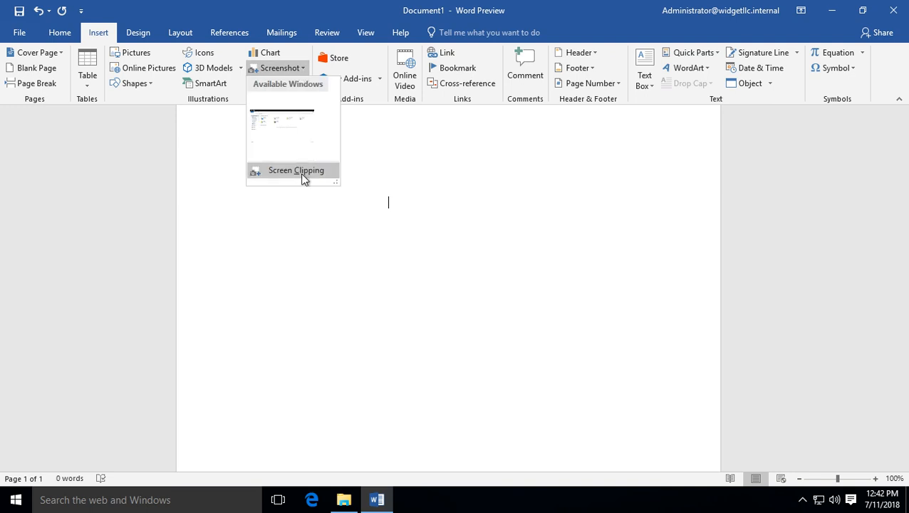
left_click(295, 169)
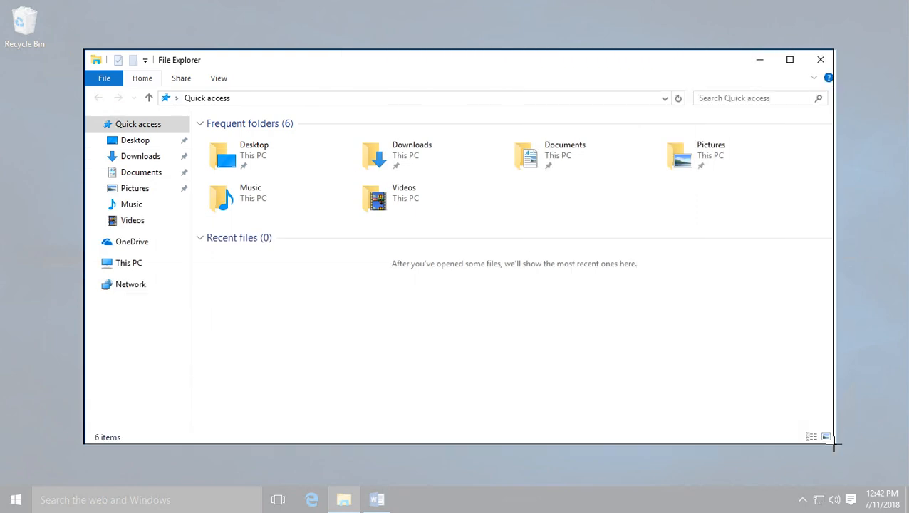
Insert the File Explorer clipping and move it higher on the page.
left_click(377, 499)
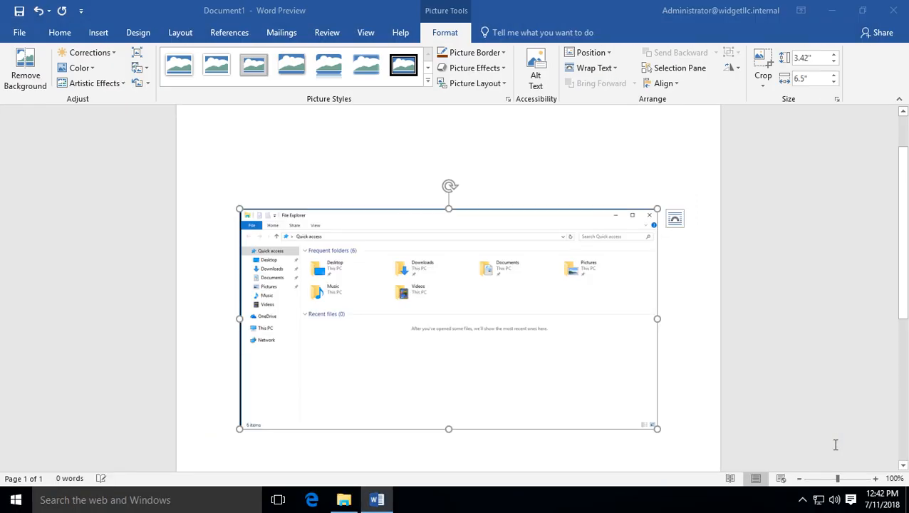
left_click_drag(449, 319, 449, 286)
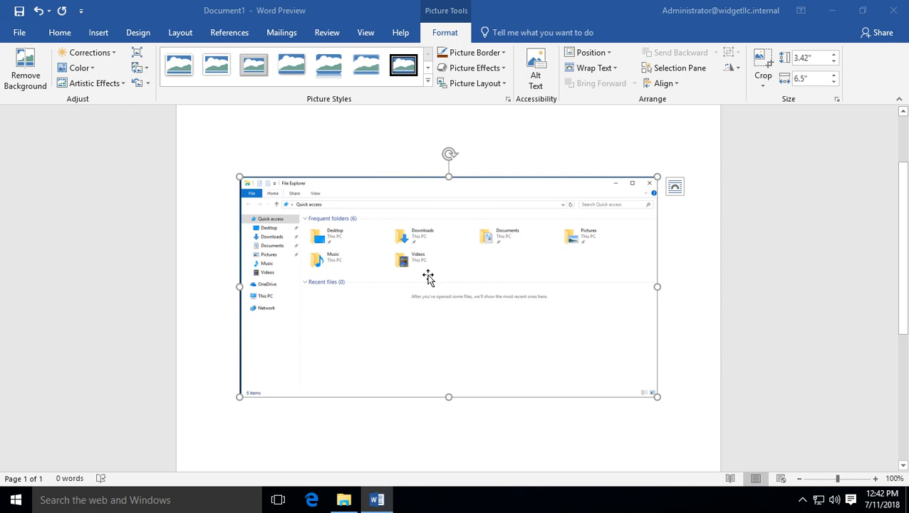
left_click(396, 143)
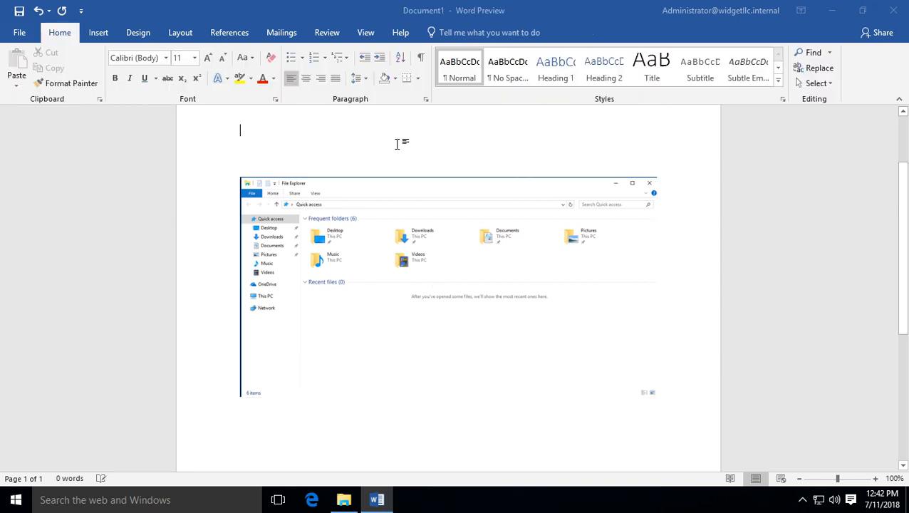
left_click(449, 285)
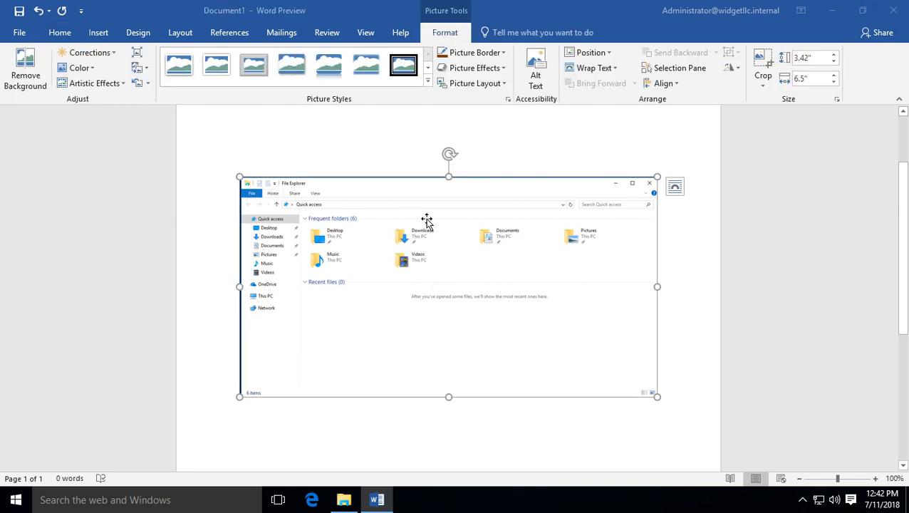
Bring up the Picture Layout gallery for the selected clipping from the Format tools.
left_click(471, 68)
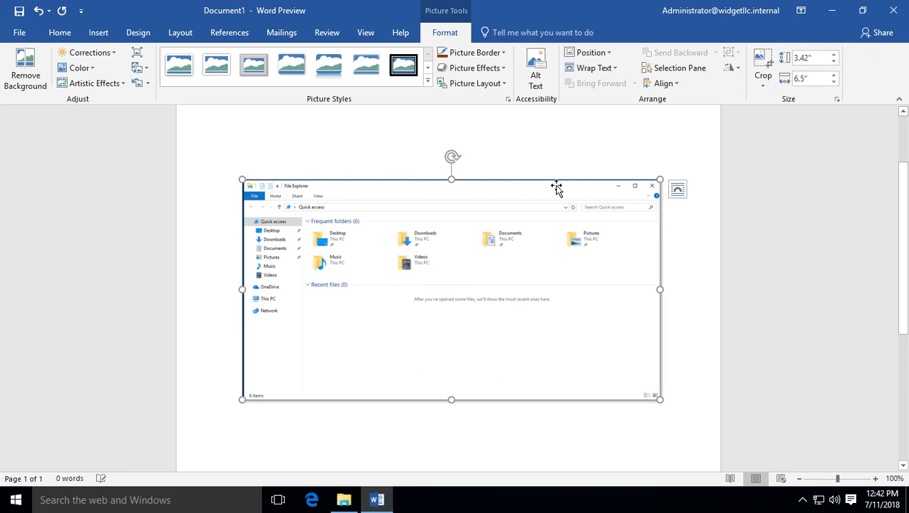
left_click(475, 52)
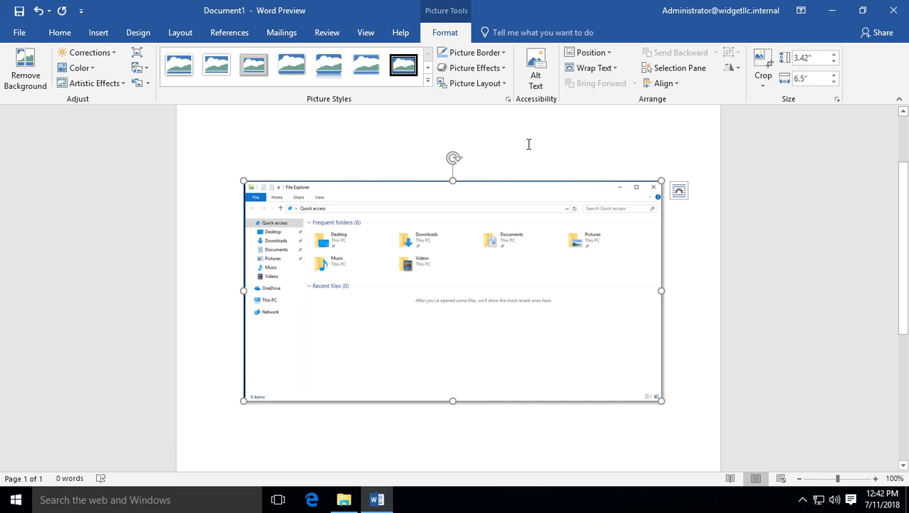
left_click(475, 82)
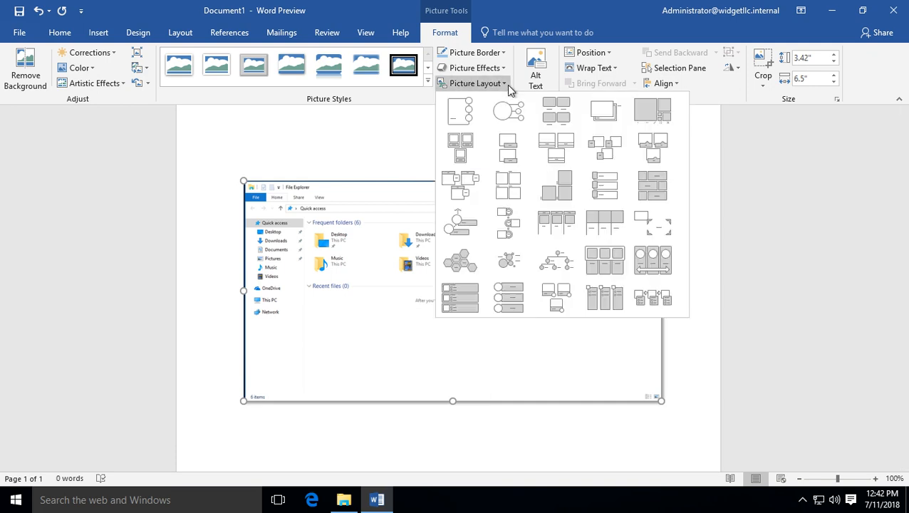
Apply a captioned SmartArt picture layout and caption it 'Screenshot'.
left_click(507, 147)
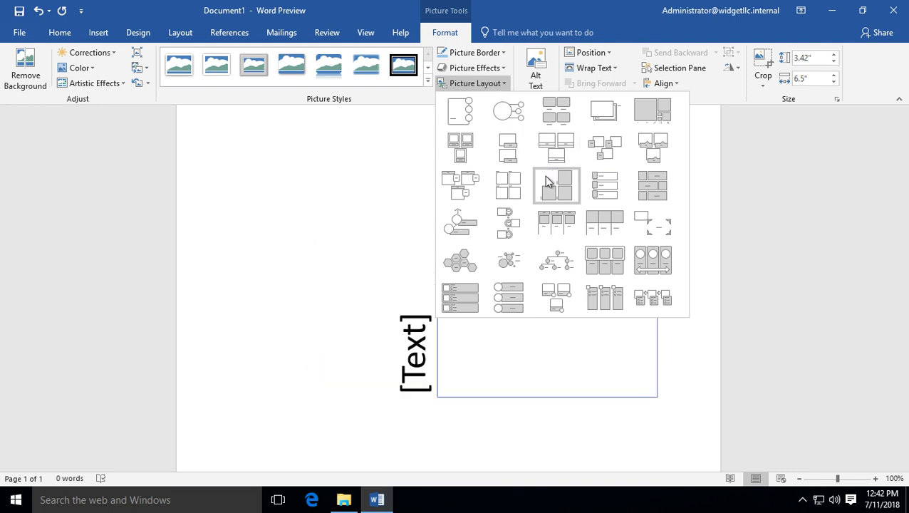
mouse_move(604, 186)
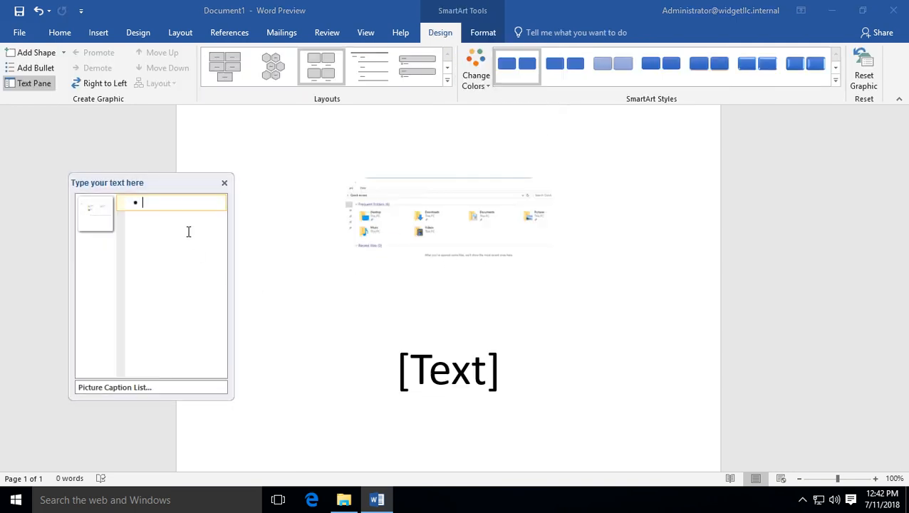
type("Scr")
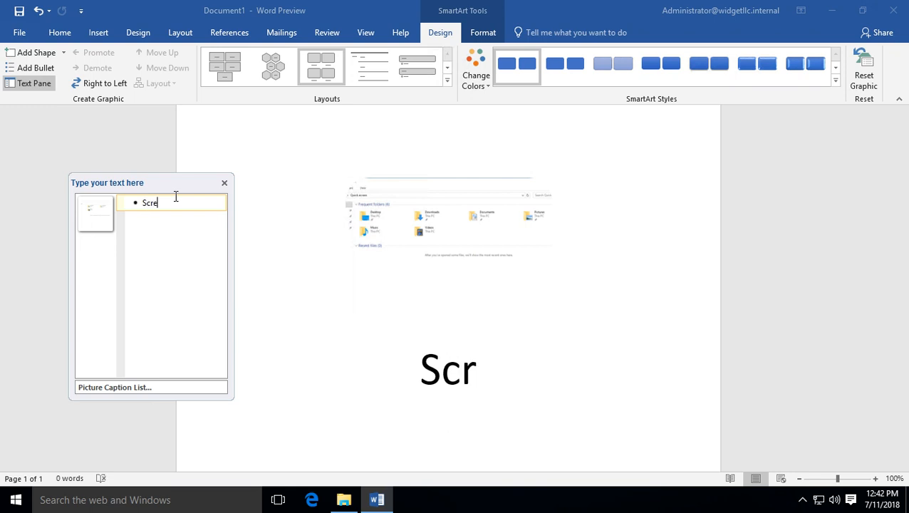
type("eenshot")
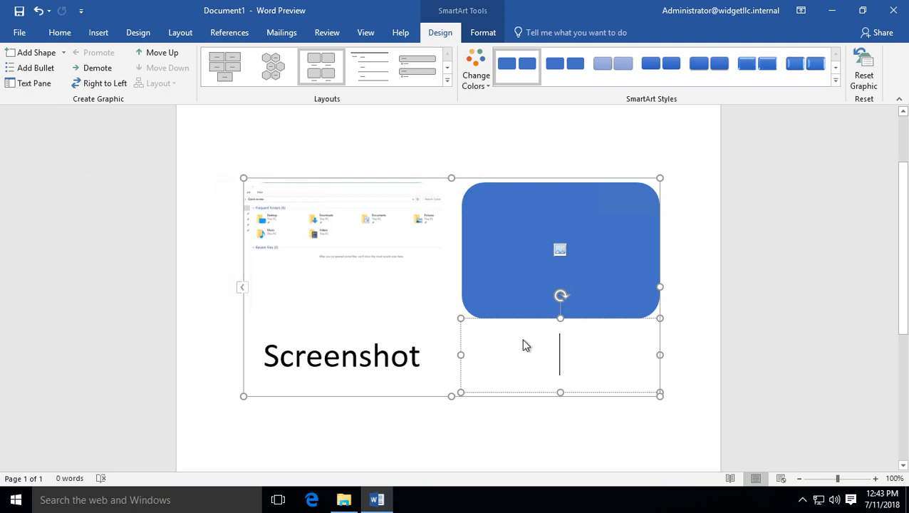
Undo twice to revert the SmartArt layout back to the plain screenshot picture.
left_click(39, 11)
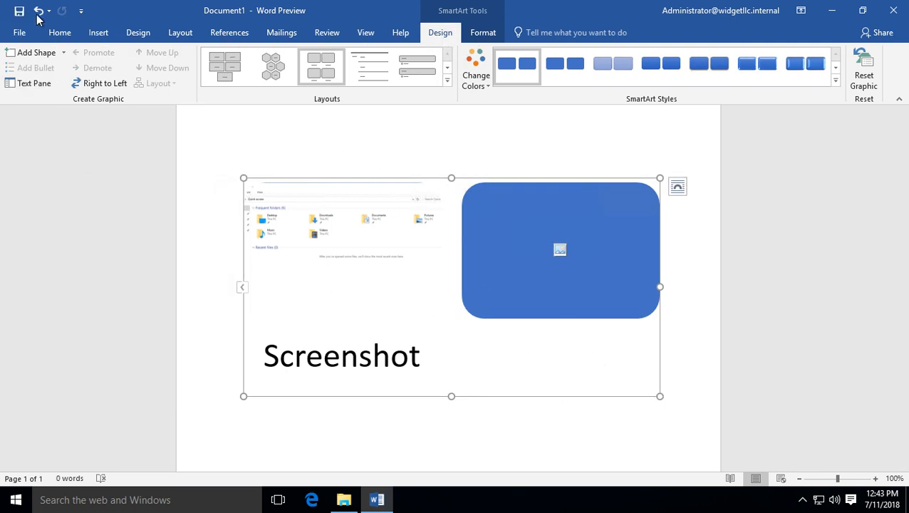
left_click(40, 11)
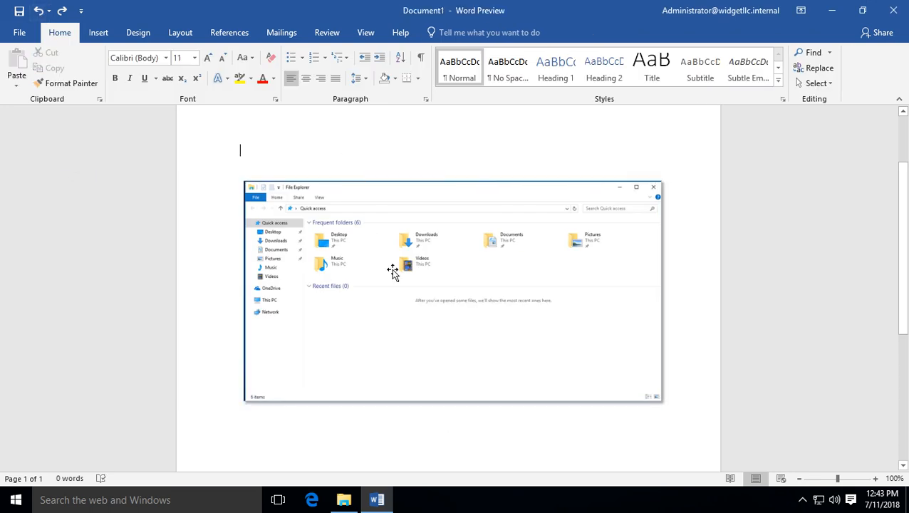
Apply a Brightness/Contrast correction preset to the screenshot from the Corrections gallery.
left_click(453, 290)
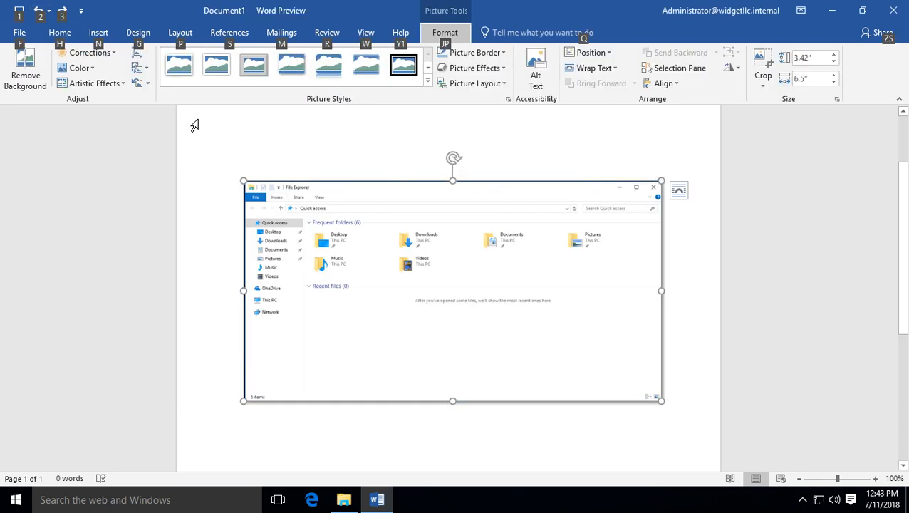
left_click(91, 51)
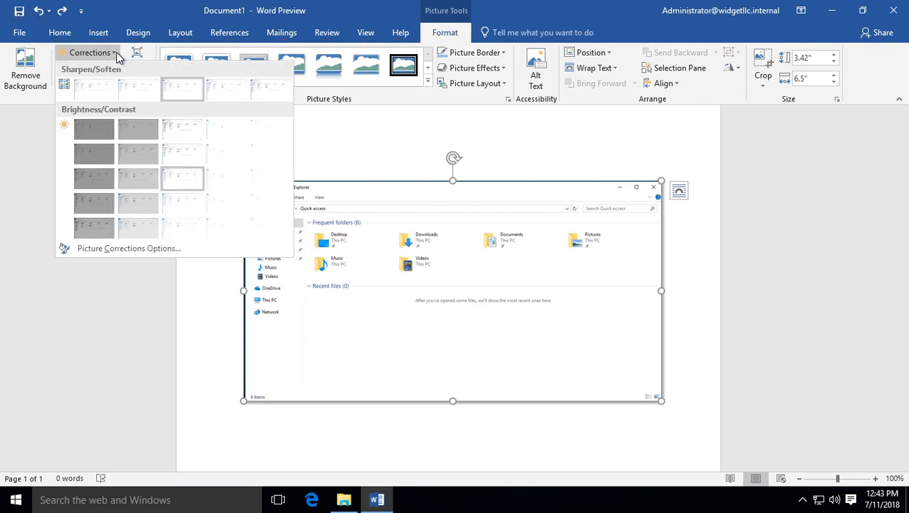
mouse_move(138, 129)
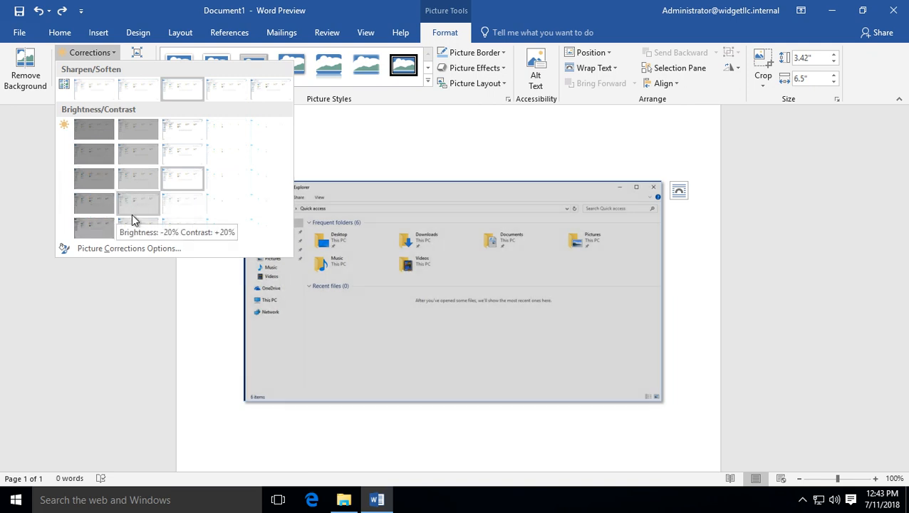
mouse_move(94, 227)
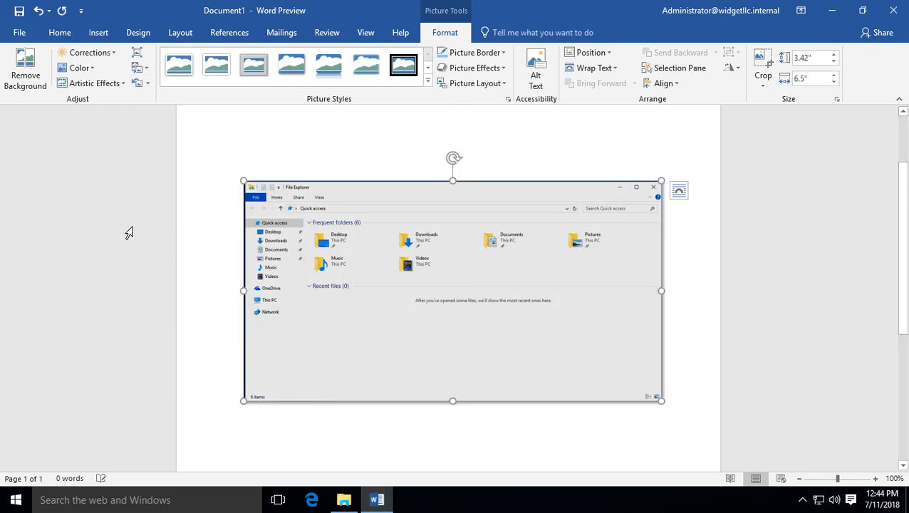
mouse_move(157, 204)
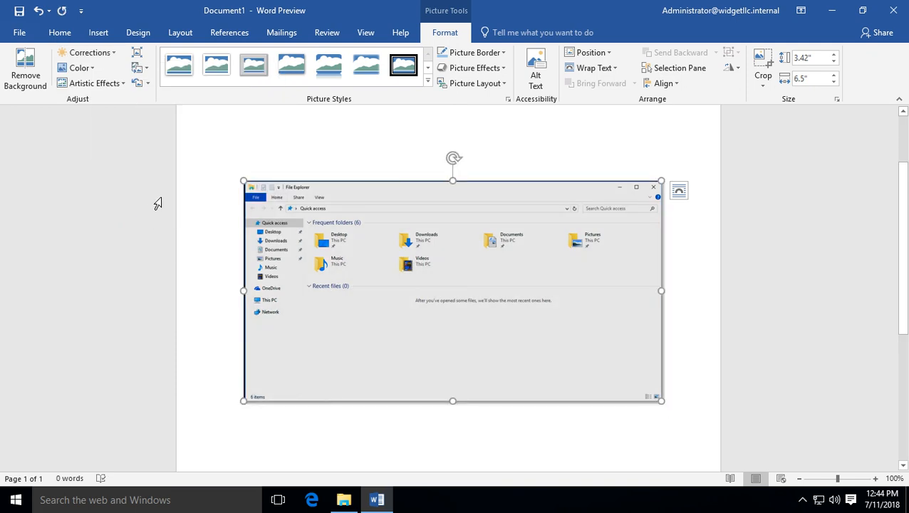
left_click(80, 68)
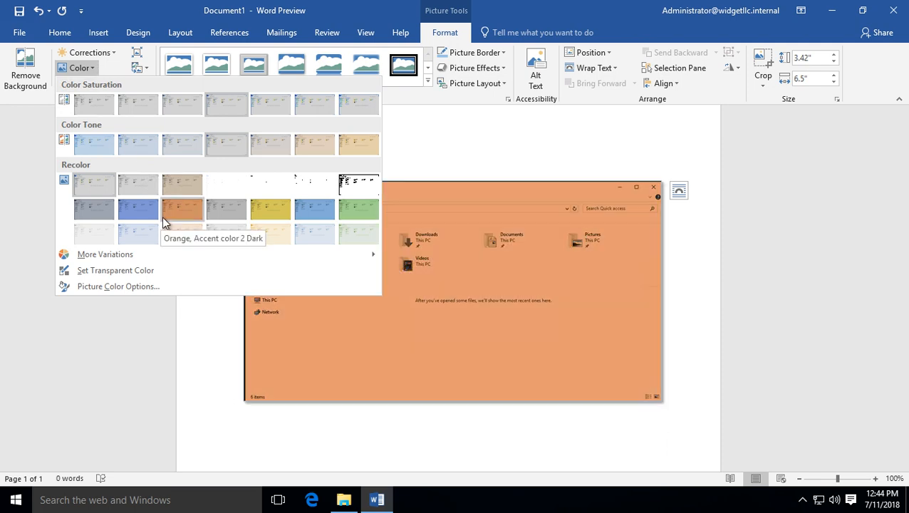
mouse_move(314, 208)
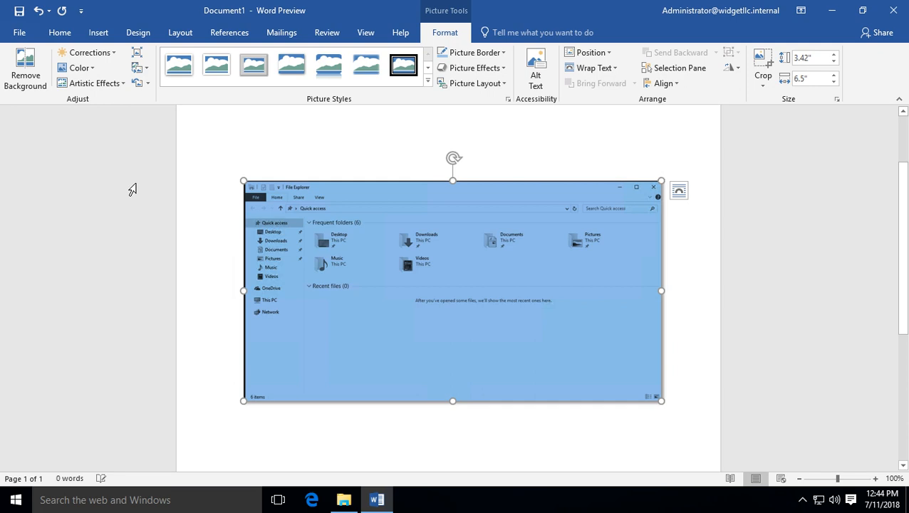
Recolor the screenshot light blue, then bring up the Artistic Effects gallery.
left_click(94, 83)
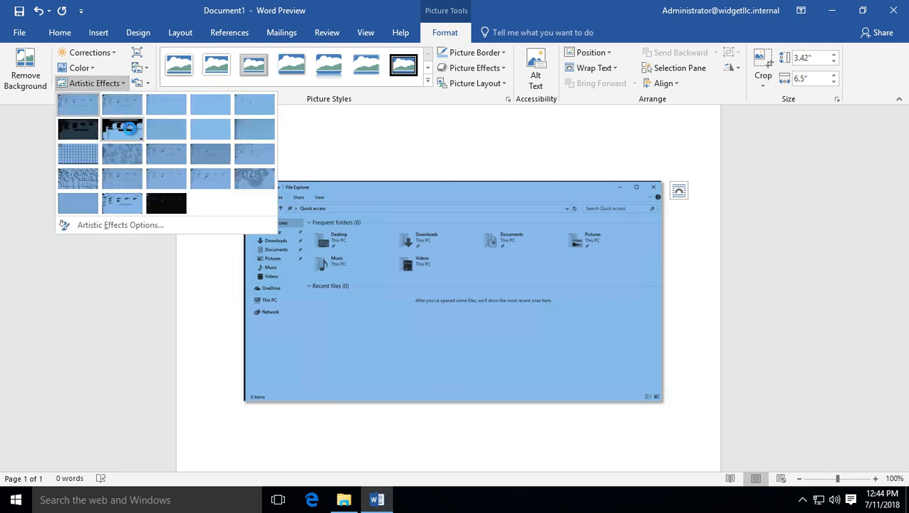
mouse_move(123, 128)
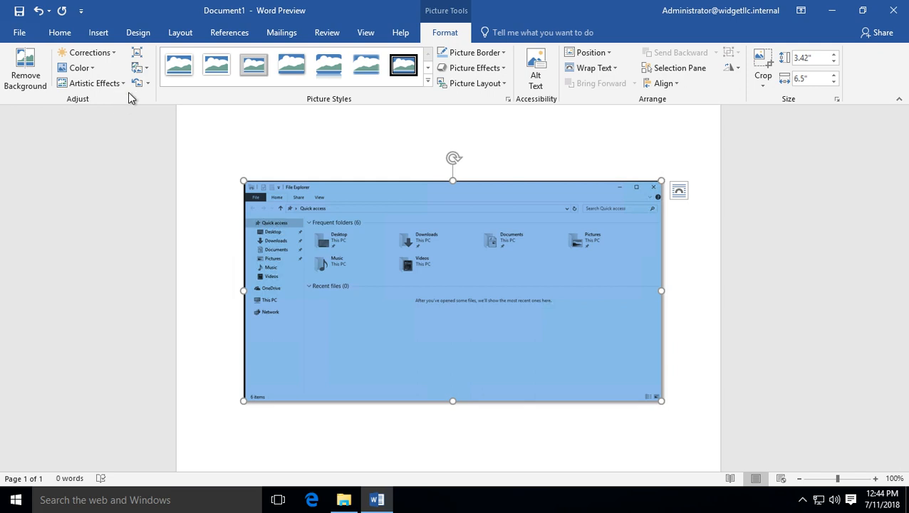
mouse_move(26, 71)
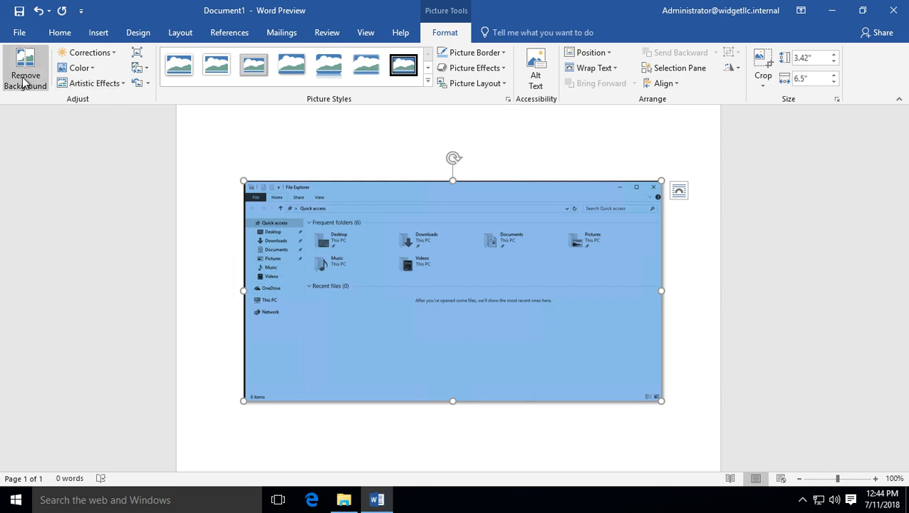
Enter Background Removal mode on the light blue screenshot, marking removal areas in magenta.
left_click(26, 74)
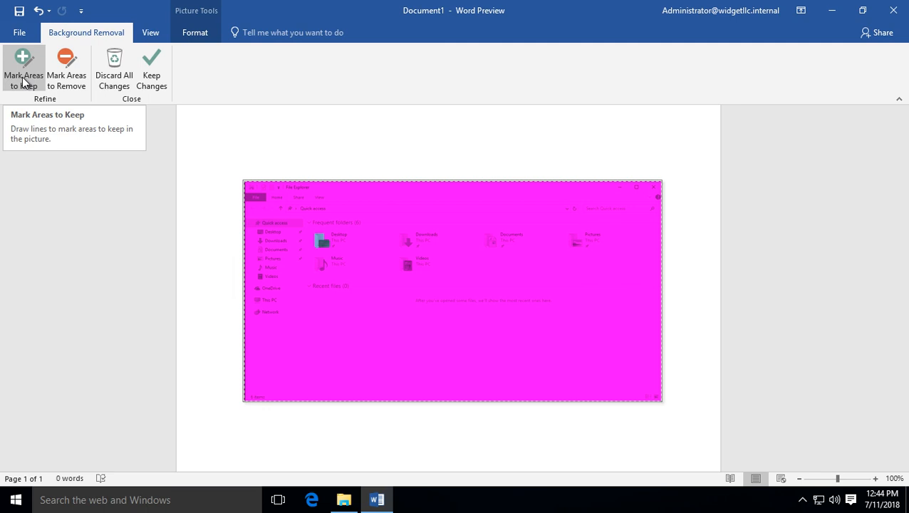
mouse_move(114, 74)
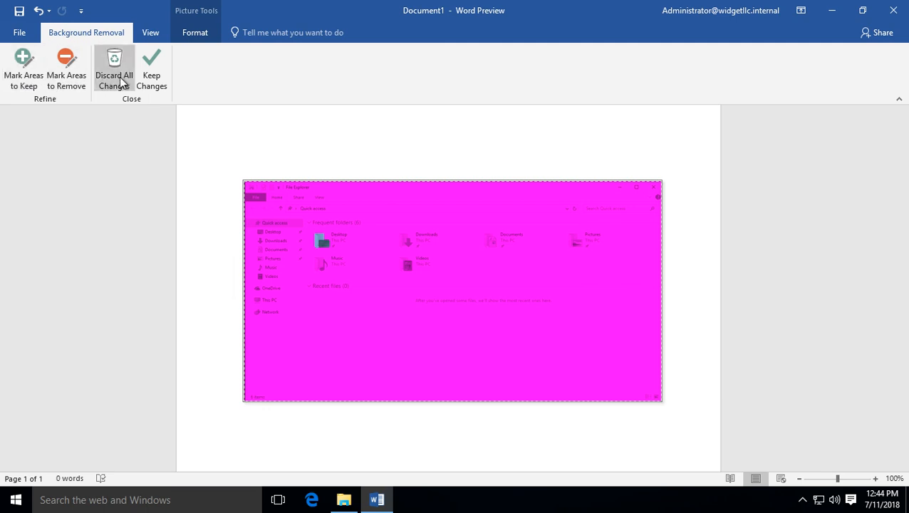